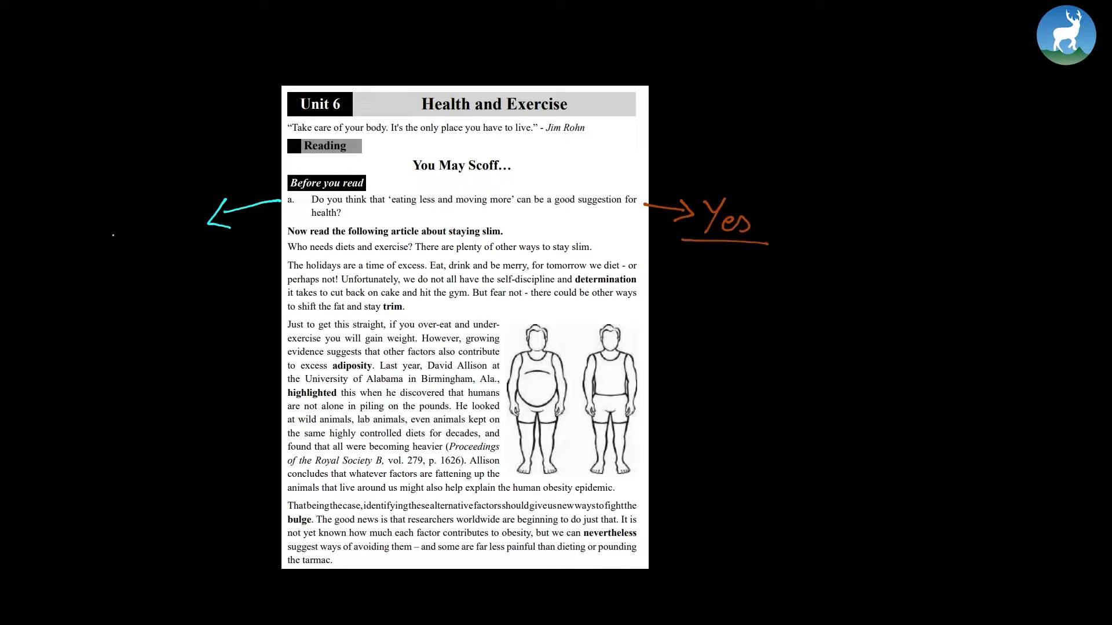
pyautogui.write('No')
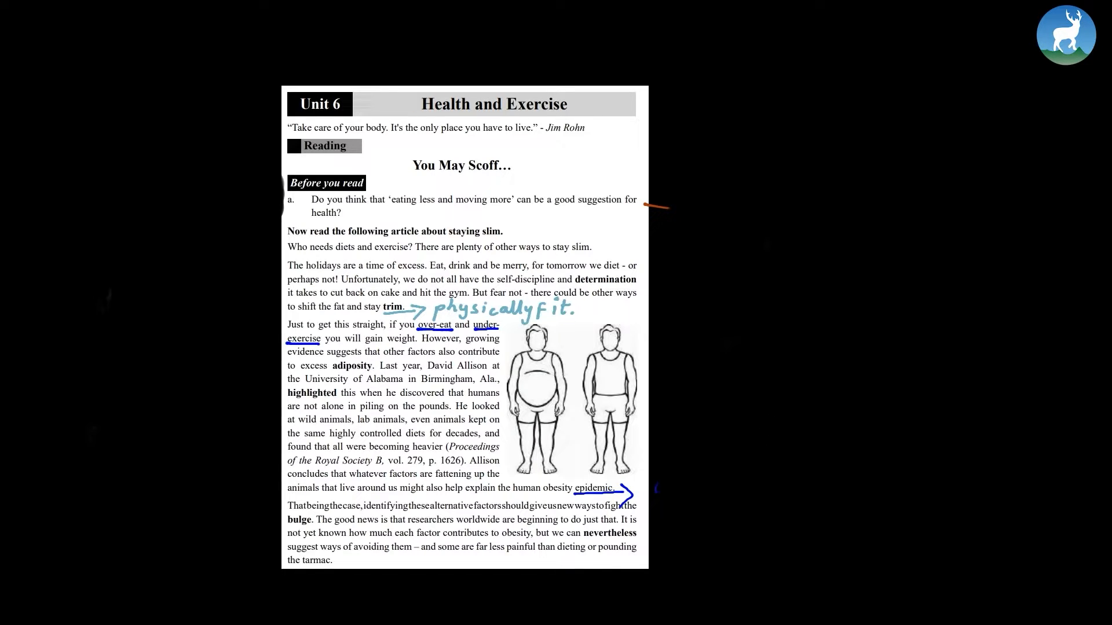
pyautogui.moveTo(773, 503)
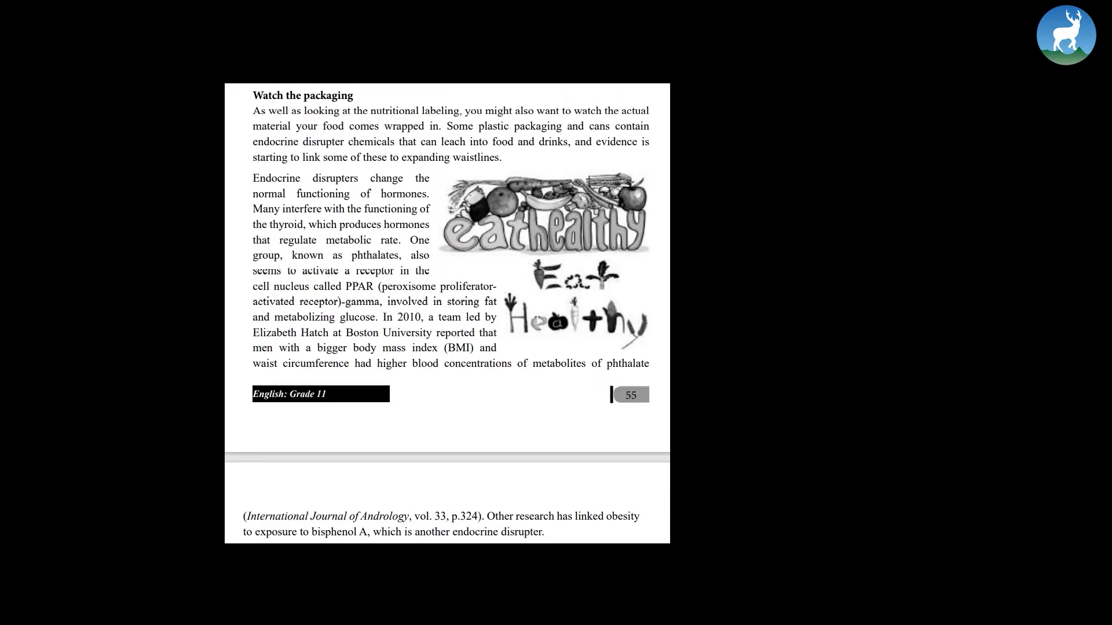
pyautogui.scroll(-3)
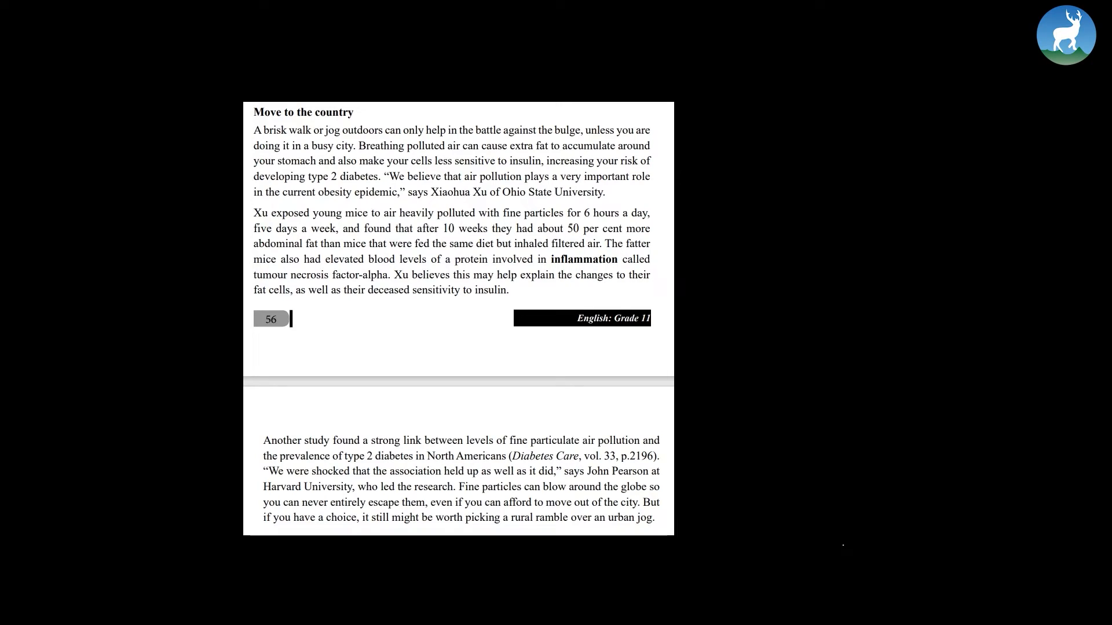
pyautogui.scroll(-3)
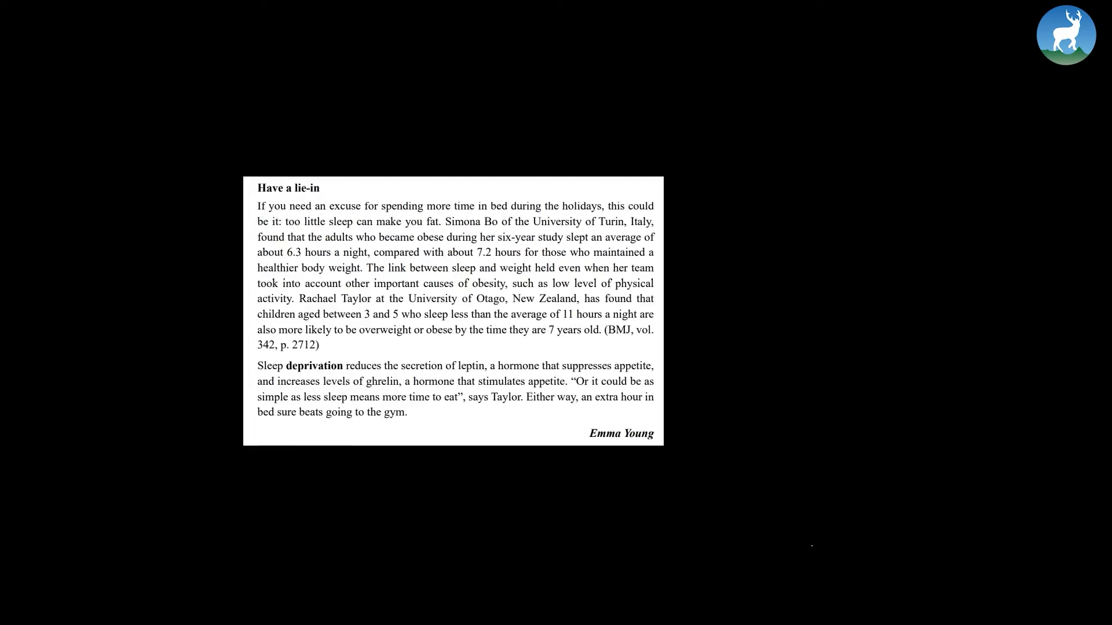